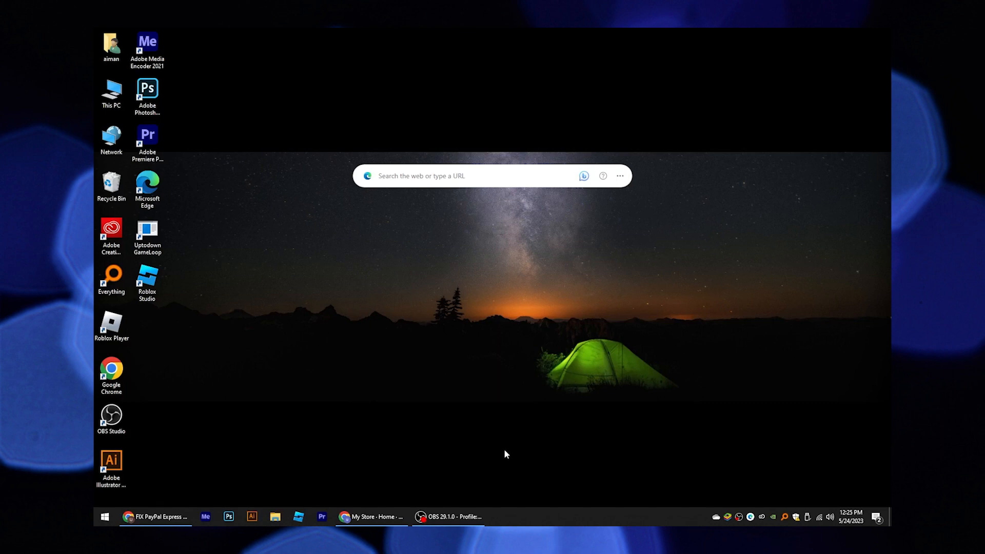
Bring the 'My Store - Home' Shopify admin window to the front
click(370, 517)
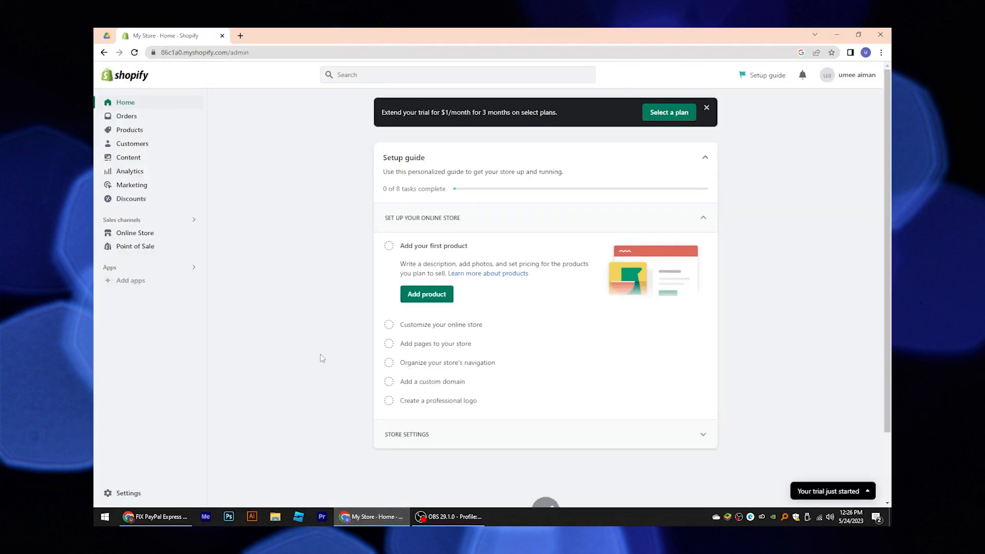
mouse_move(254, 249)
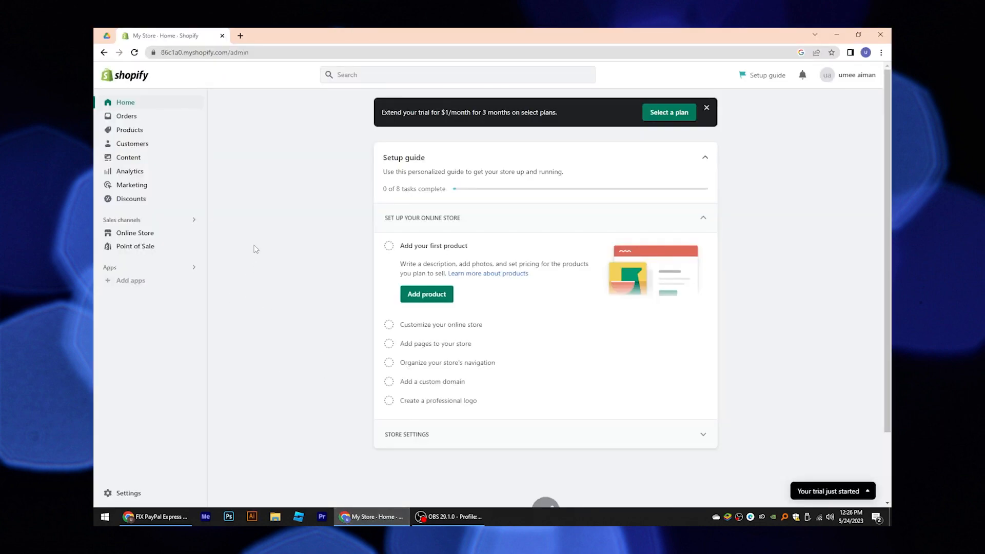
Go to Settings and scroll to the Billing information card showing Pakistan
click(128, 493)
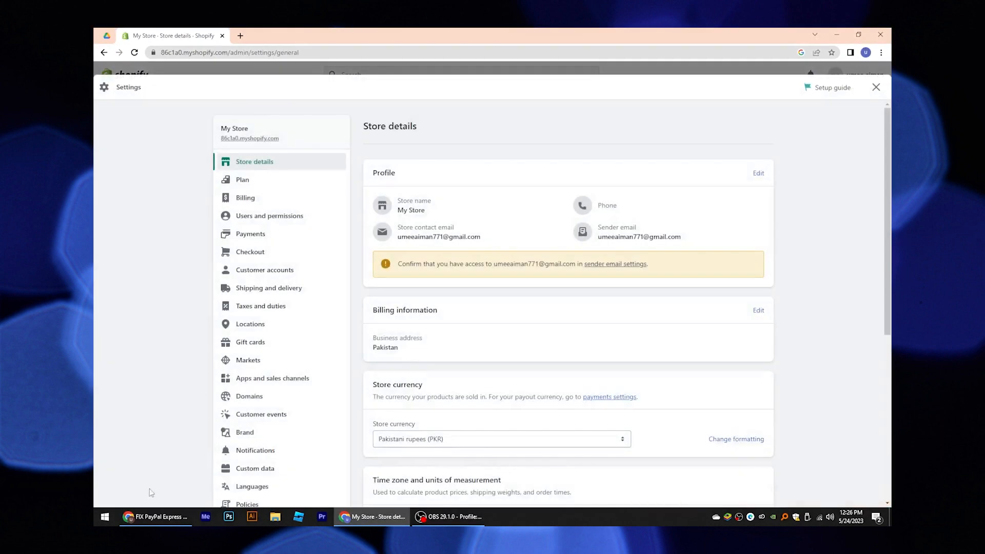
mouse_move(468, 319)
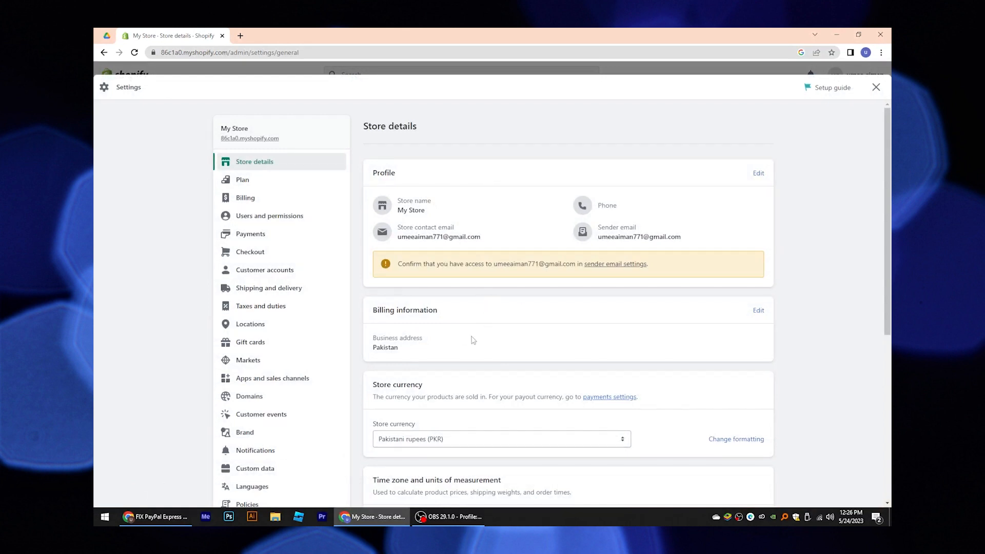
scroll(down, 3)
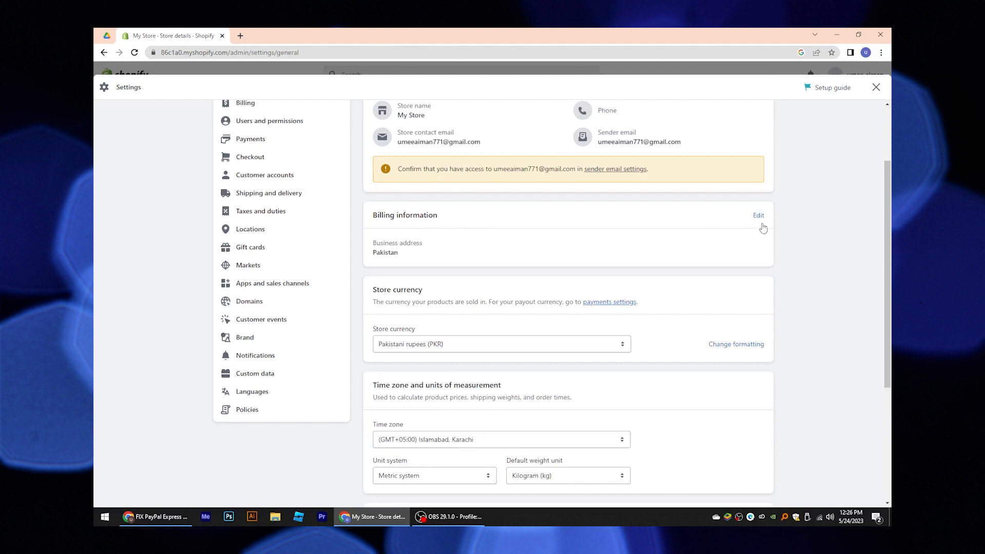
Expand the Billing information card into its editable address form
click(758, 215)
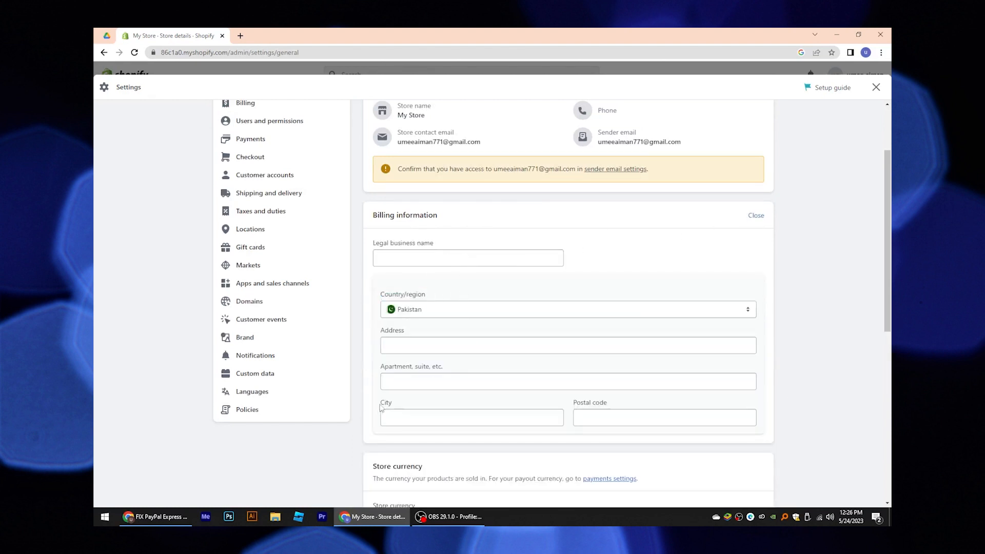
double_click(590, 402)
text(f)
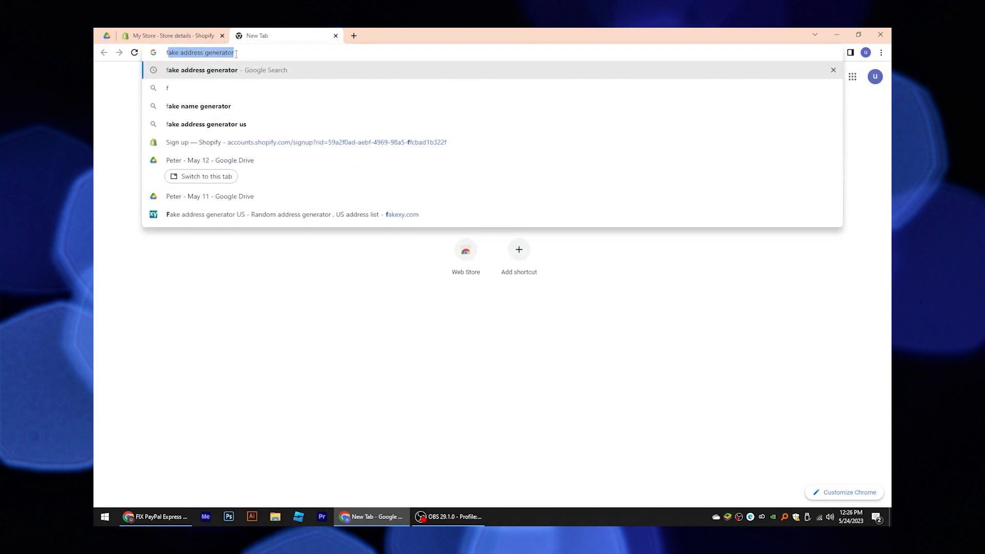
Search 'fake address generator', open fakexy.com, and select the city San Antonio
key(Return)
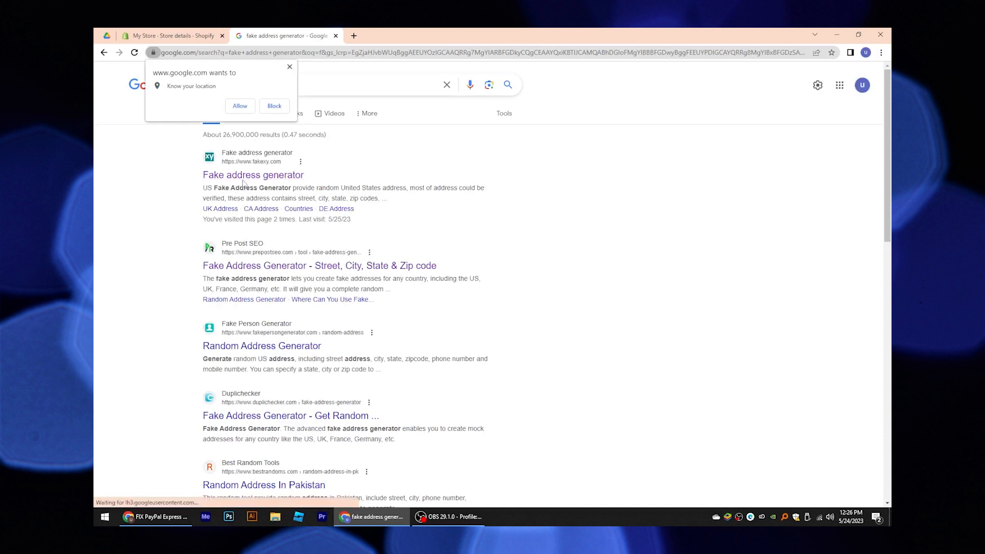
click(252, 175)
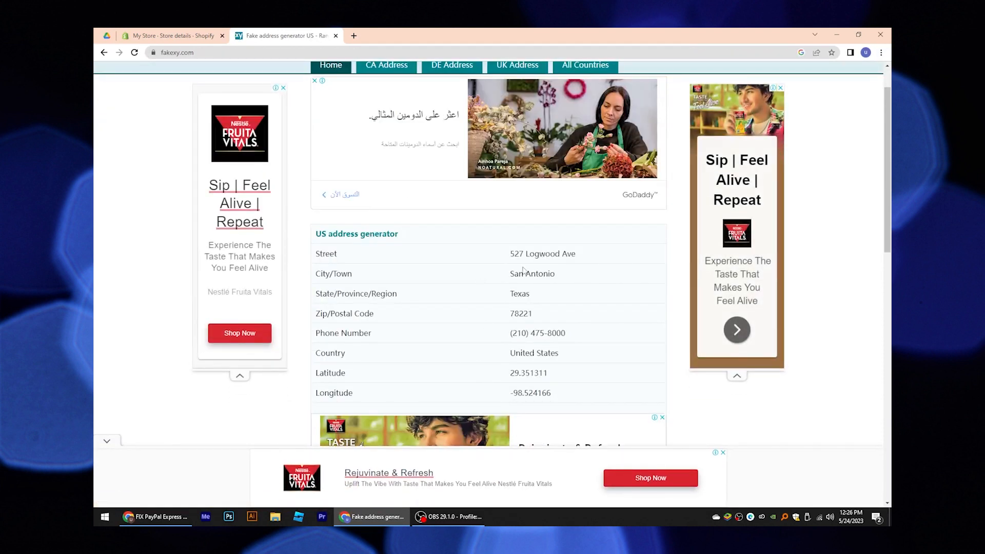
double_click(531, 274)
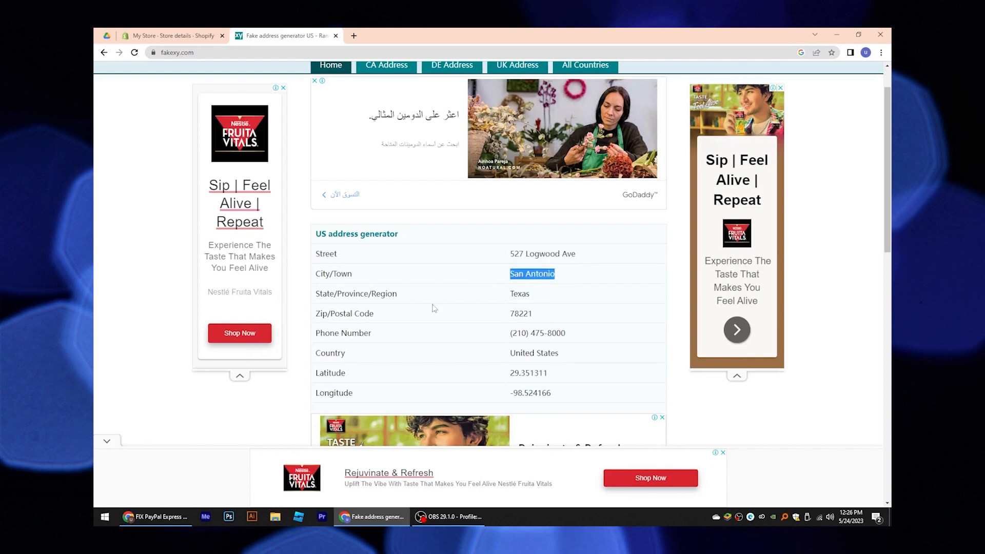